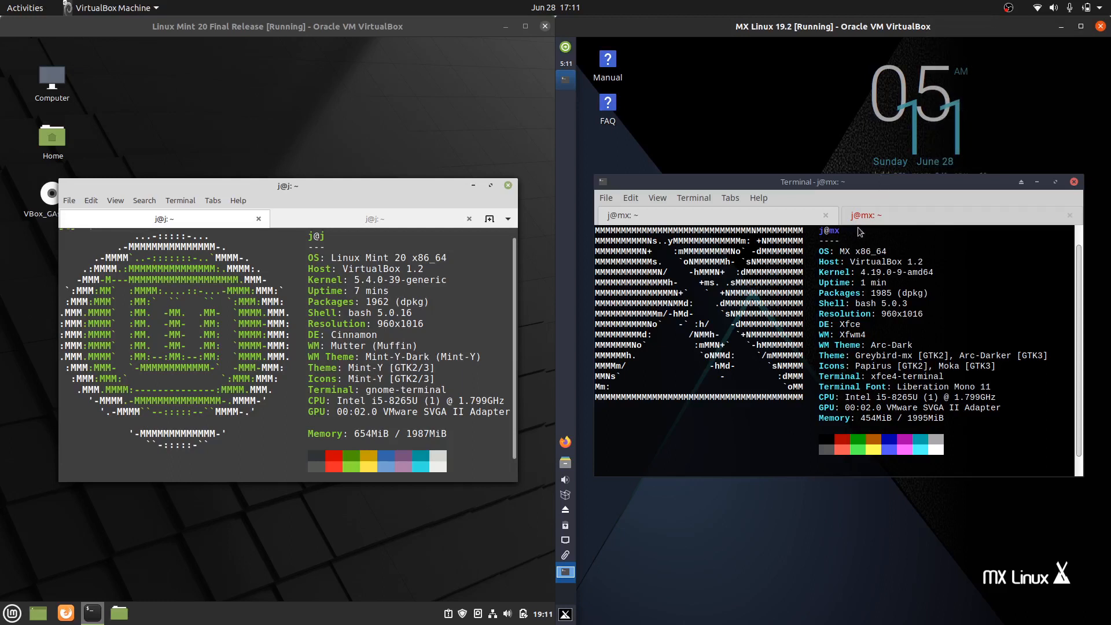
pyautogui.moveTo(333, 173)
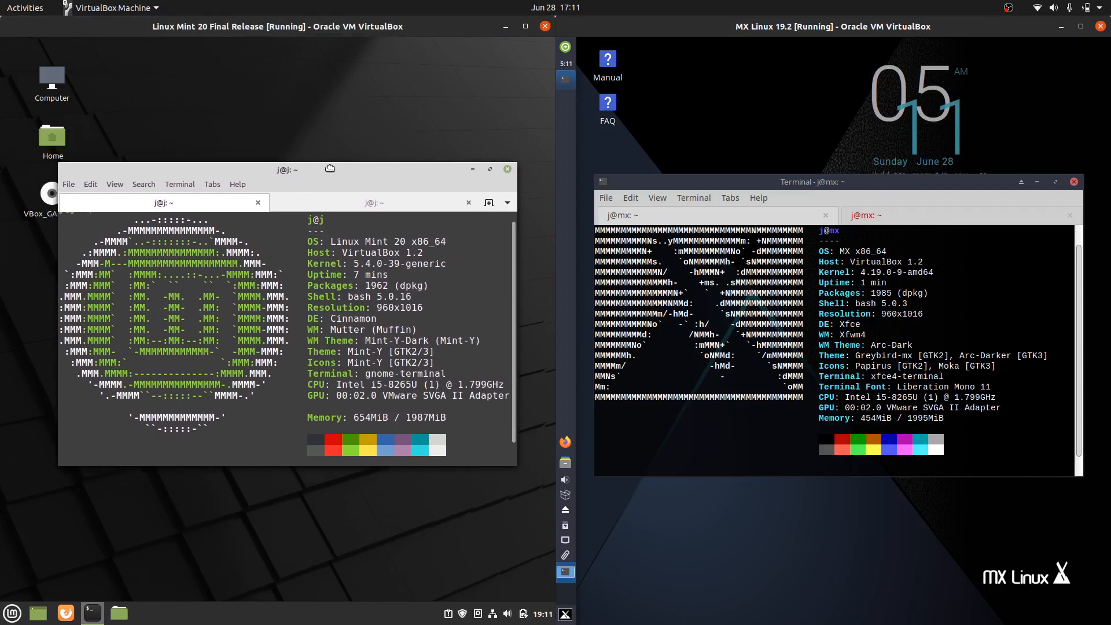
pyautogui.moveTo(331, 169)
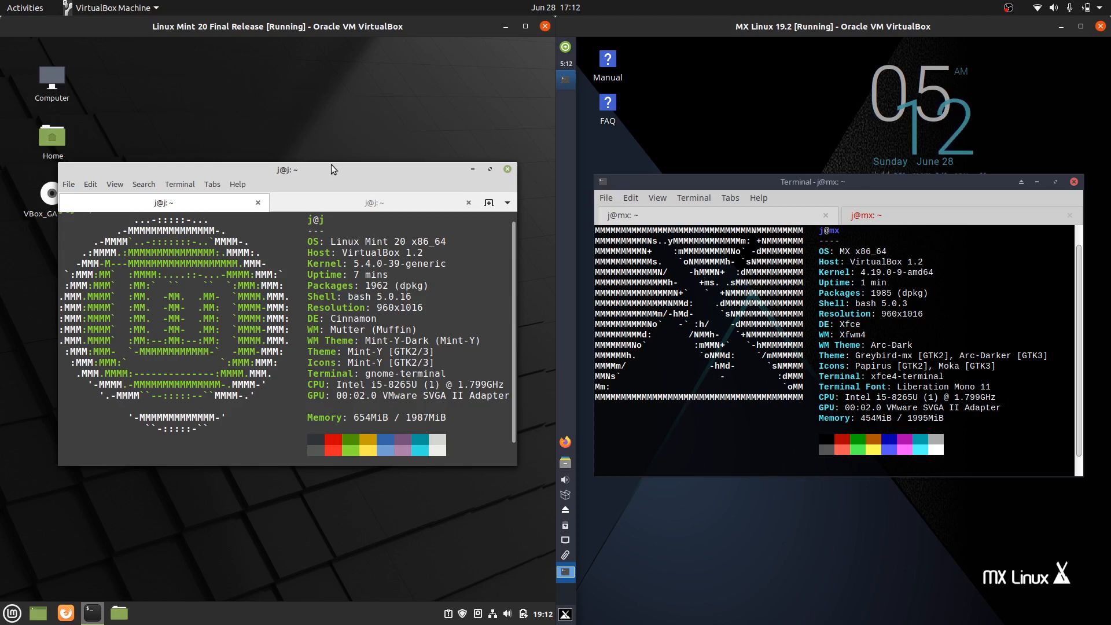
# - Nudge the Linux Mint terminal window slightly up and to the left on its desktop
pyautogui.moveTo(287, 169); pyautogui.dragTo(278, 165)
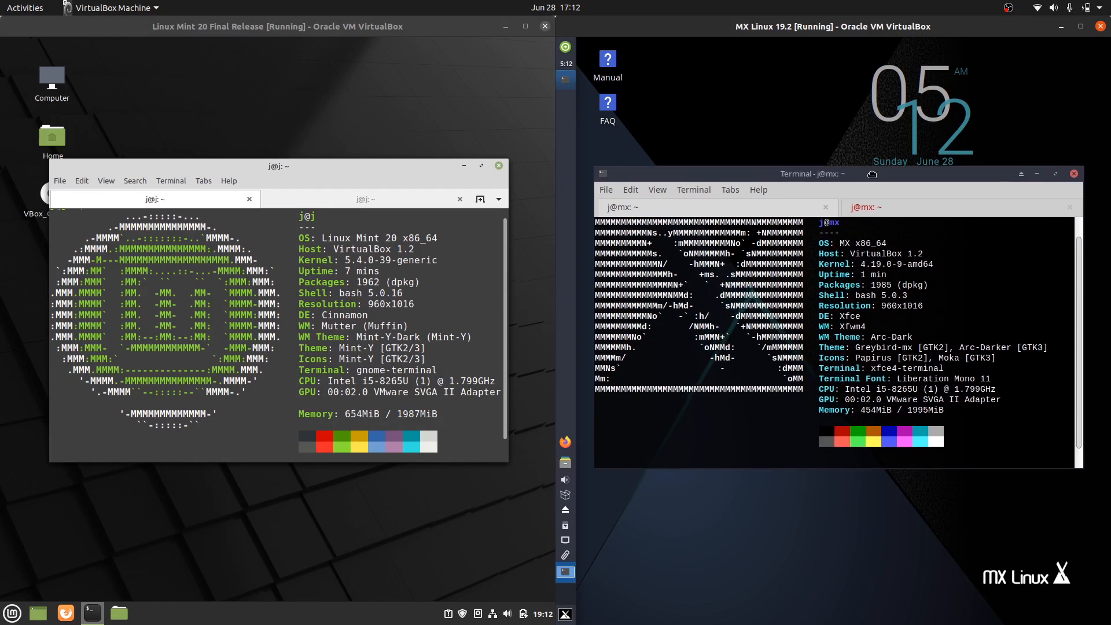
pyautogui.moveTo(868, 178)
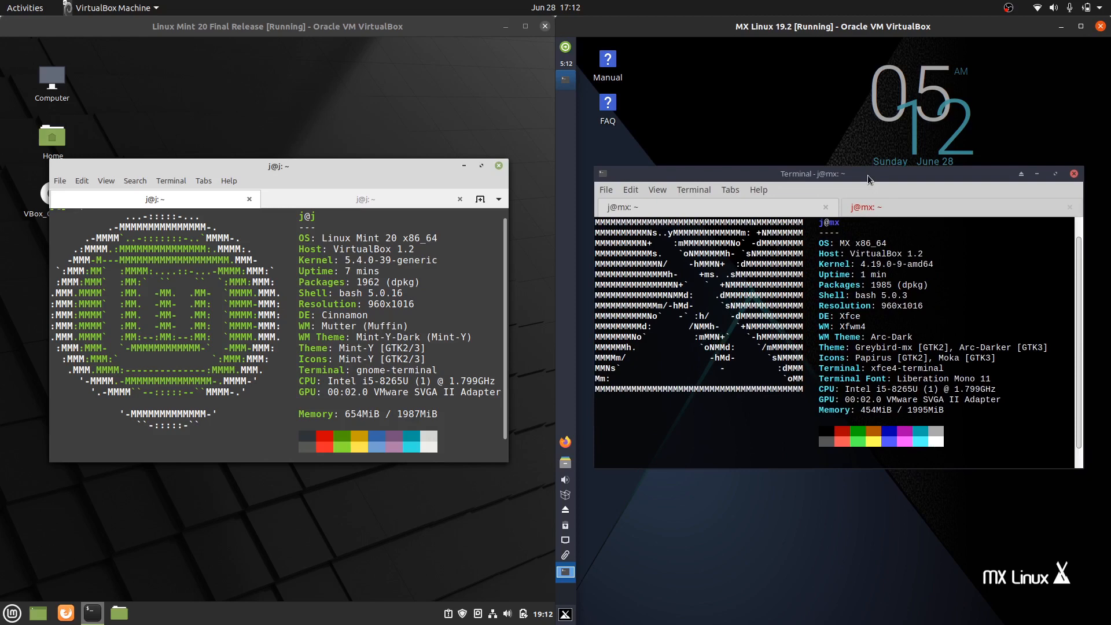
pyautogui.moveTo(579, 116)
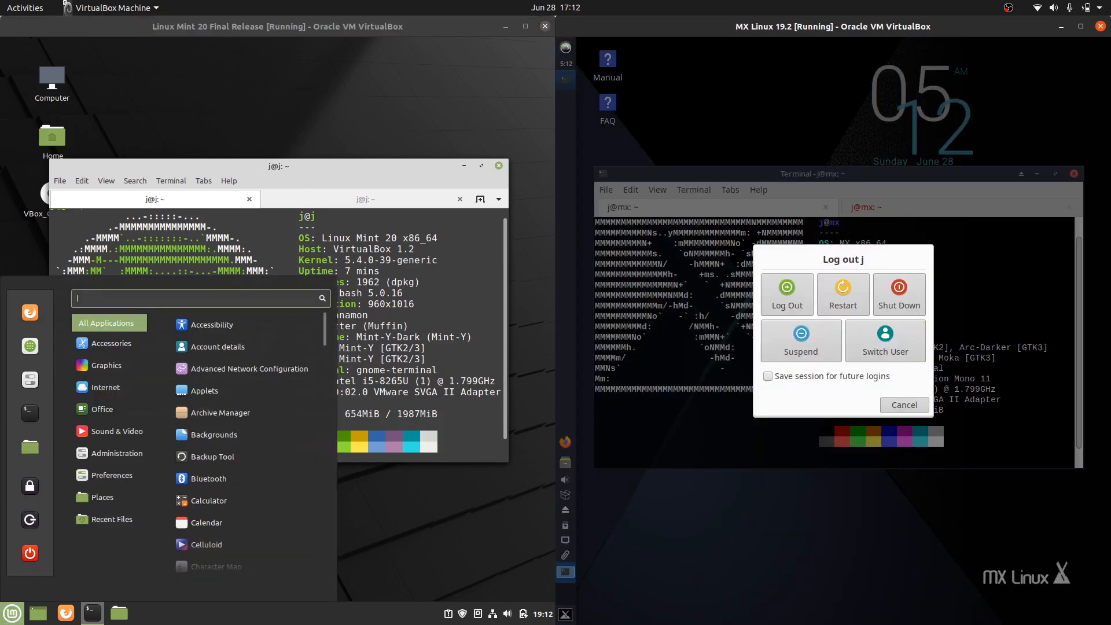
# - Dismiss the MX Linux log-out prompt and launch htop from the Whisker menu in the terminal
pyautogui.click(904, 405)
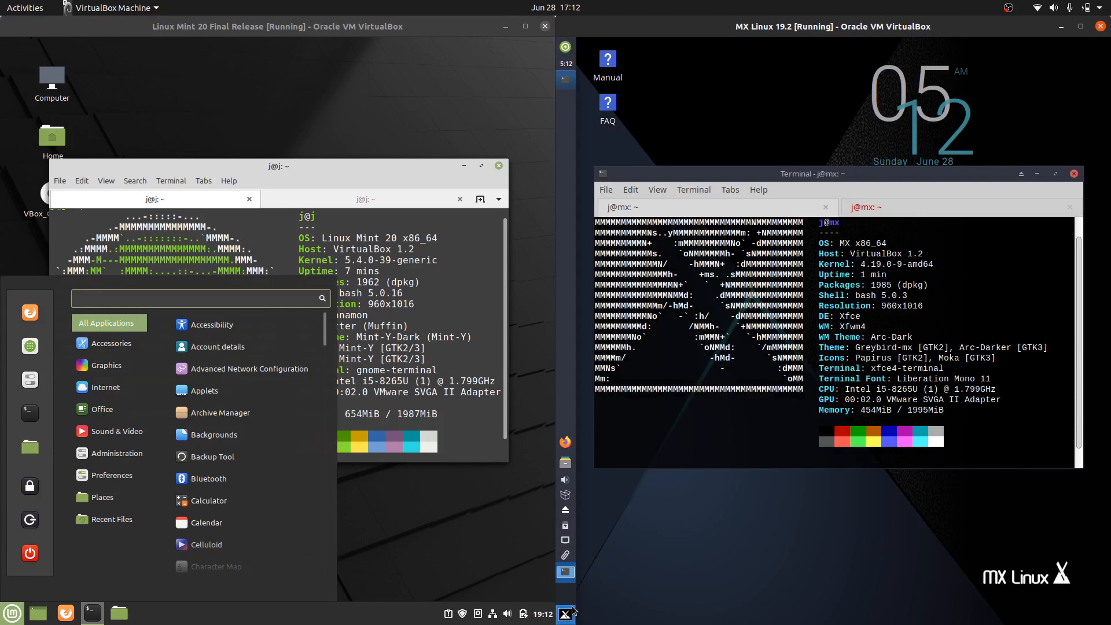
pyautogui.click(565, 613)
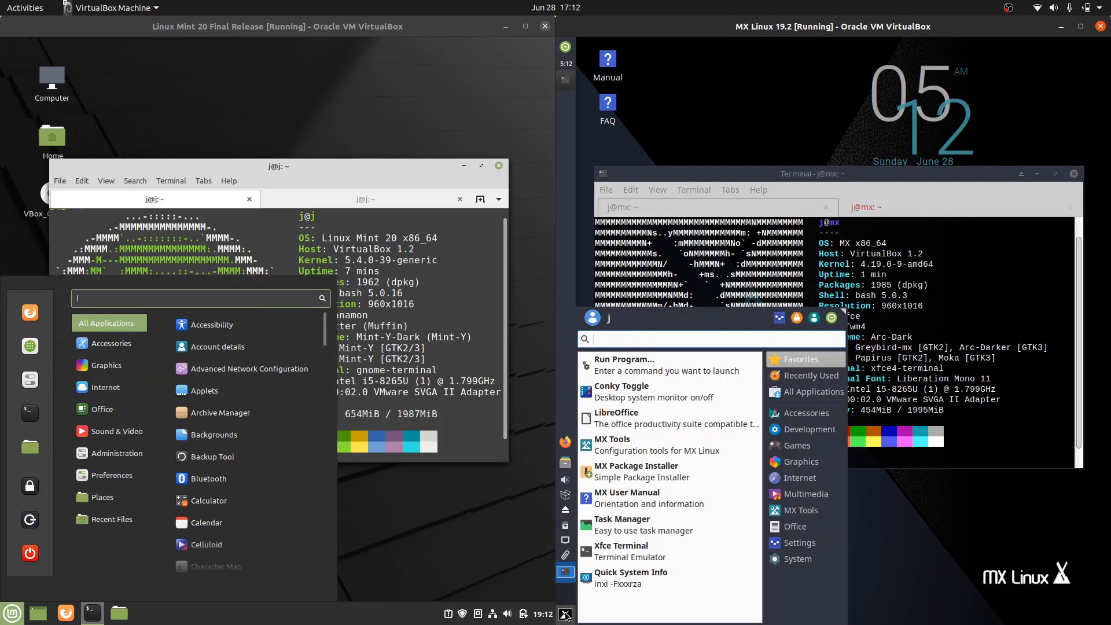
pyautogui.moveTo(723, 502)
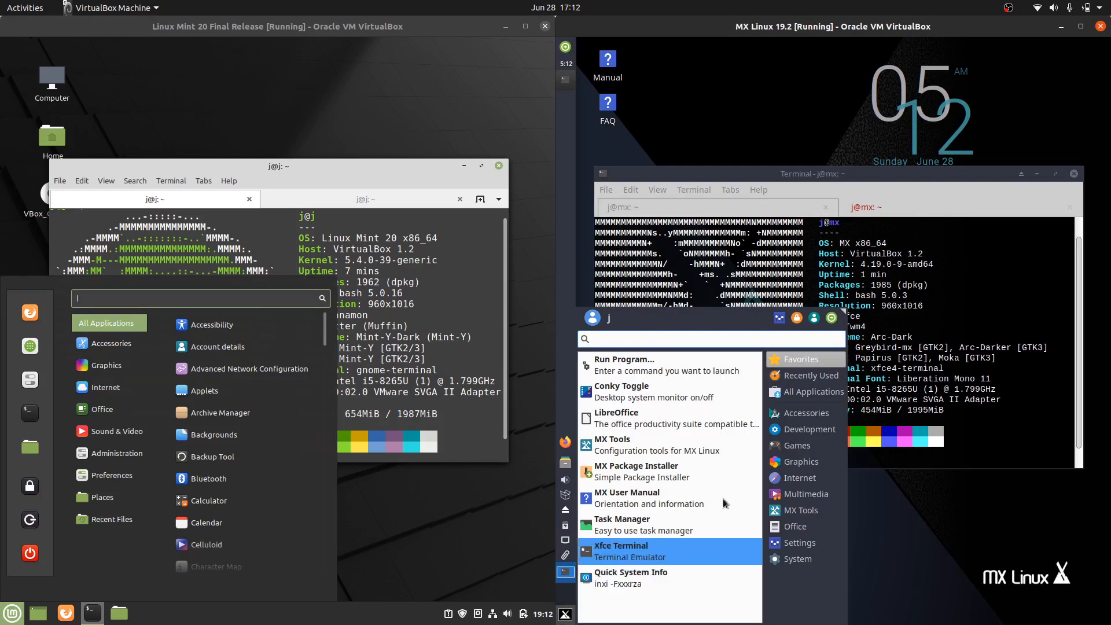
pyautogui.click(102, 497)
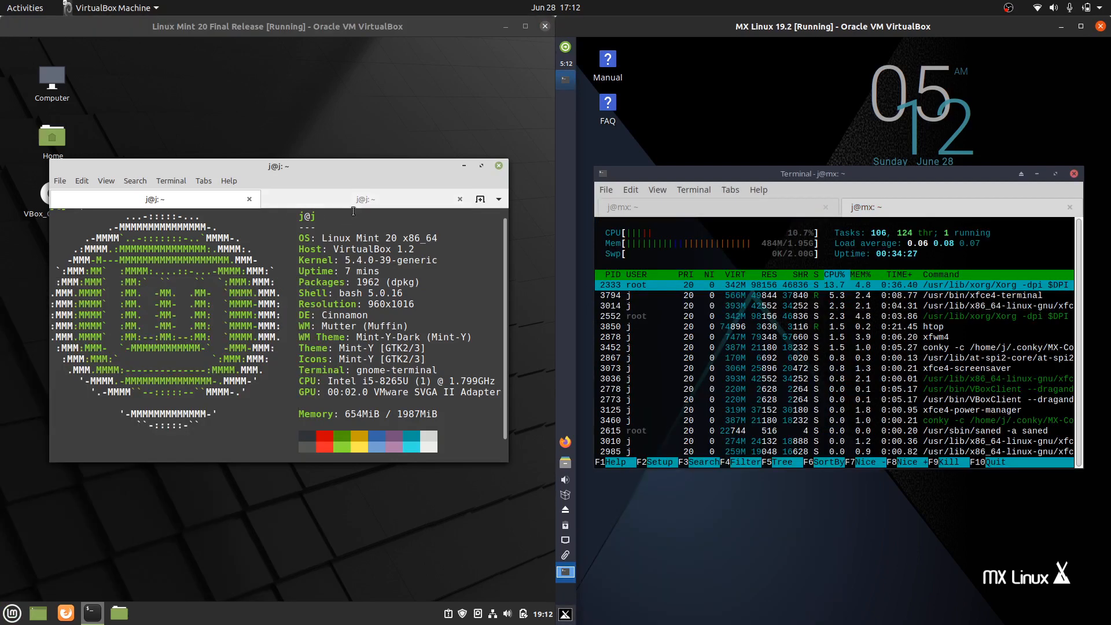
# - Run htop in the Mint terminal's second tab and close the MX Linux Whisker menu
pyautogui.click(364, 199)
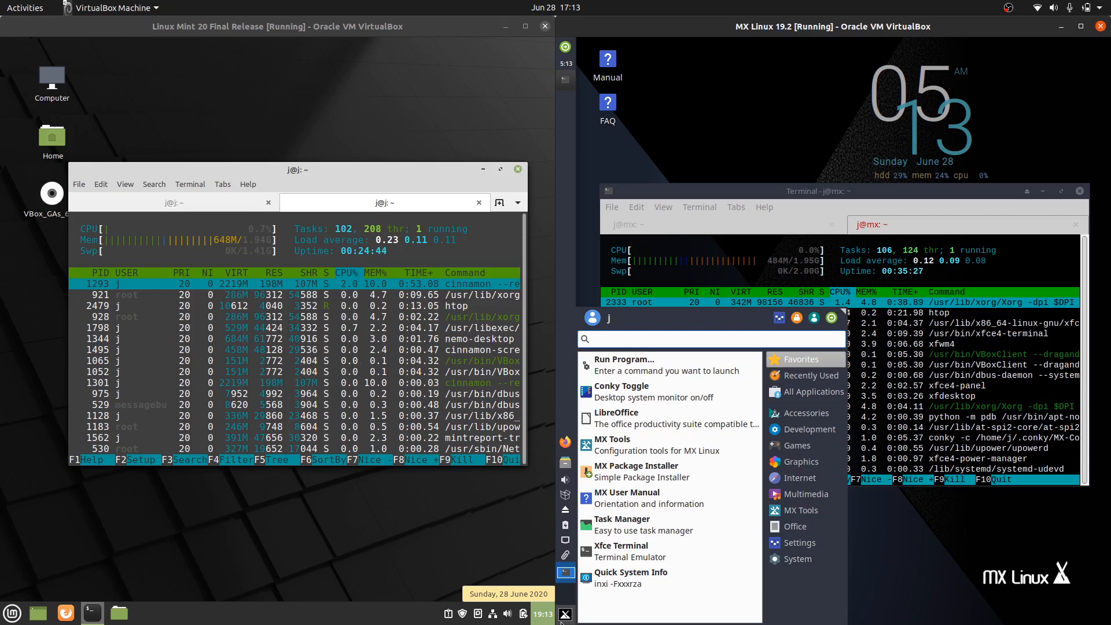
pyautogui.click(817, 190)
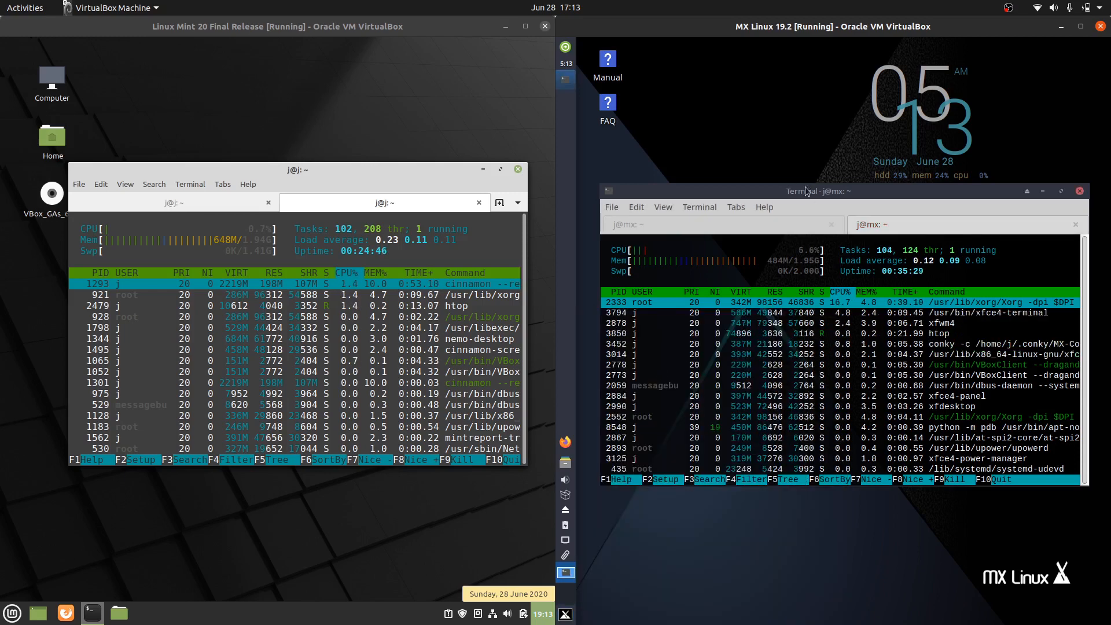